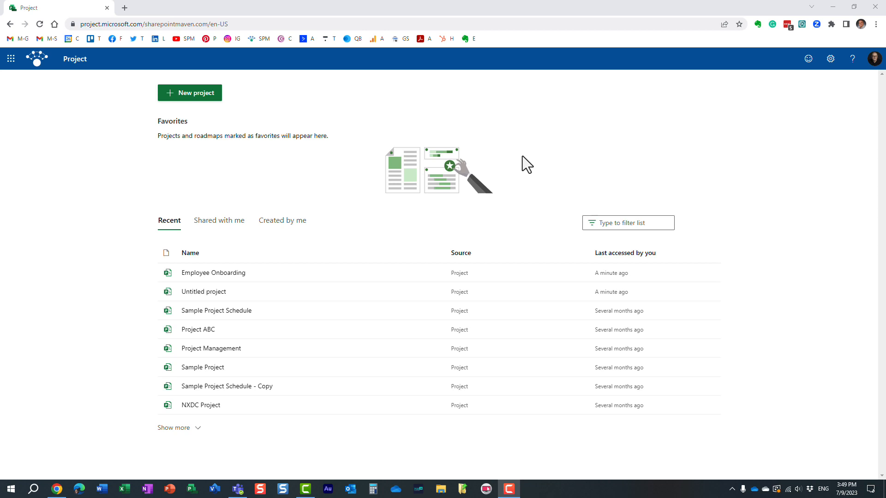
mouse_move(213, 220)
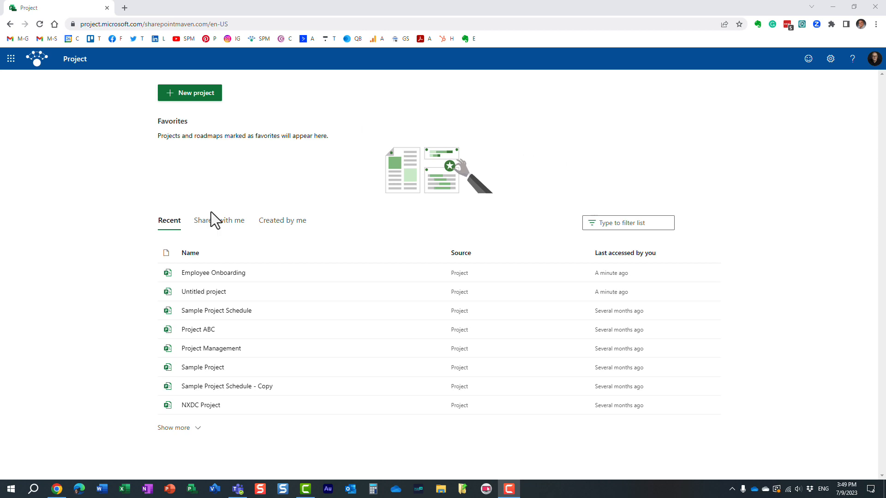
Open the Employee Onboarding project and select the Set up employee assets task
left_click(213, 273)
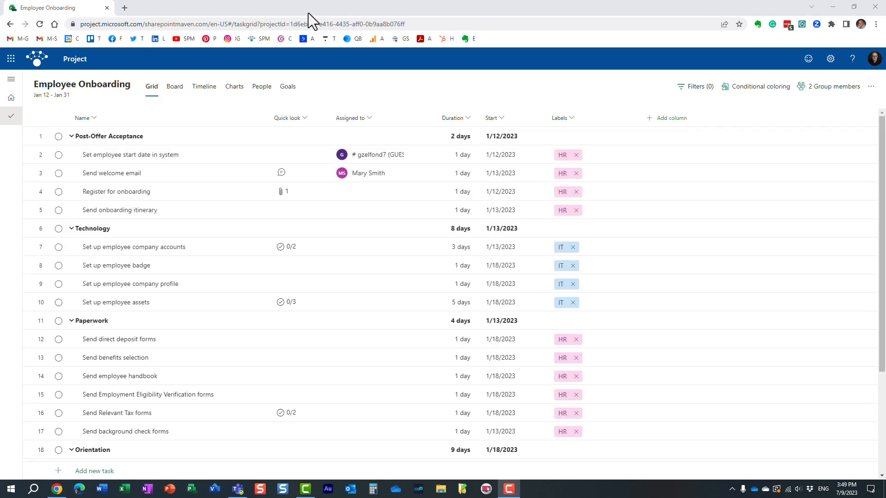
mouse_move(65, 42)
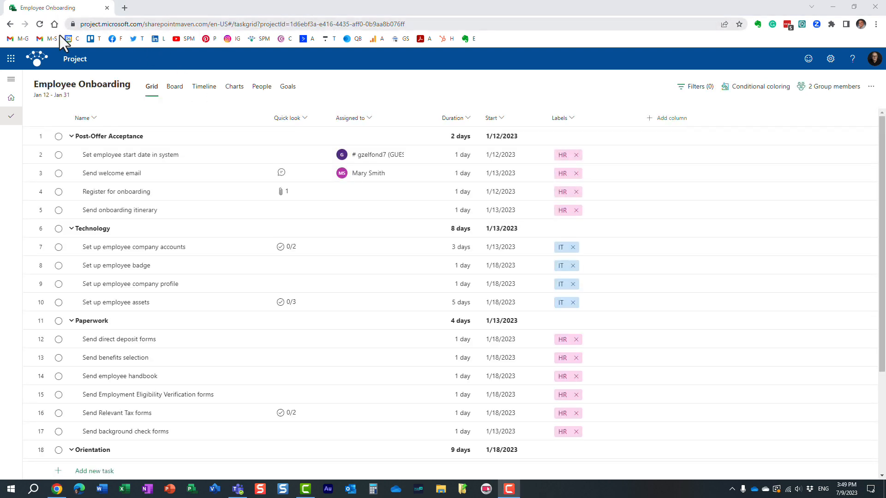
mouse_move(406, 113)
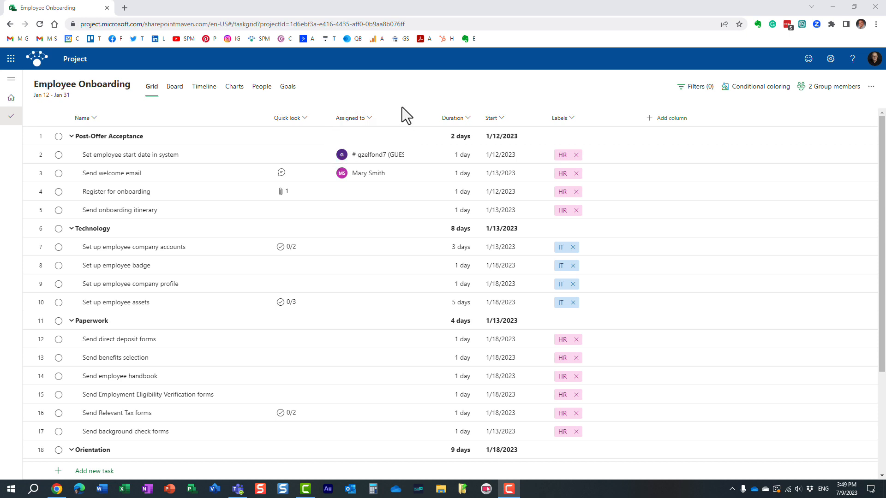
left_click(297, 338)
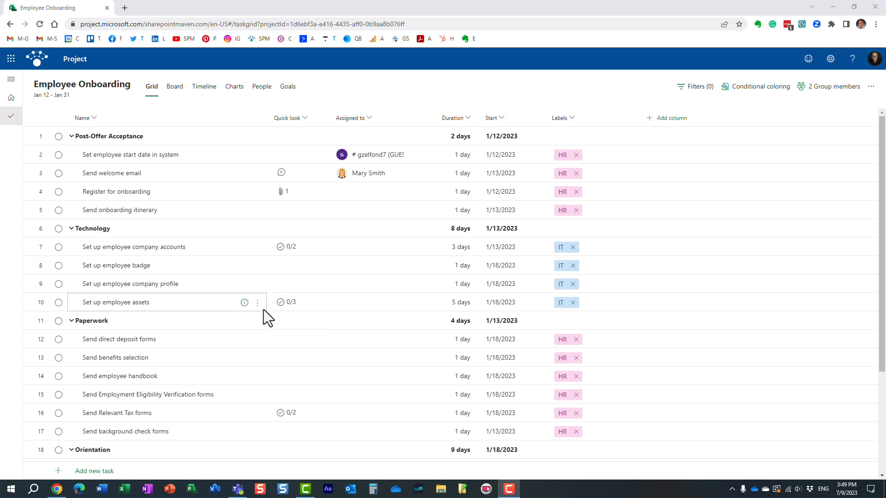
mouse_move(230, 179)
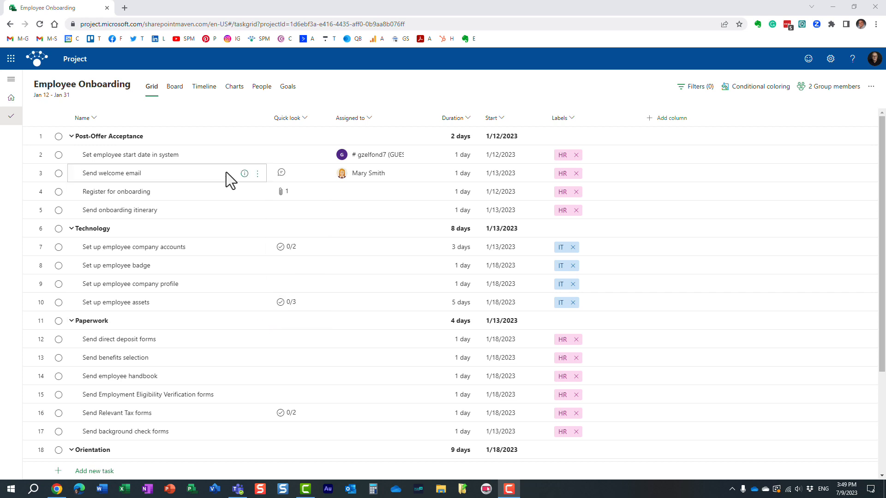
mouse_move(388, 107)
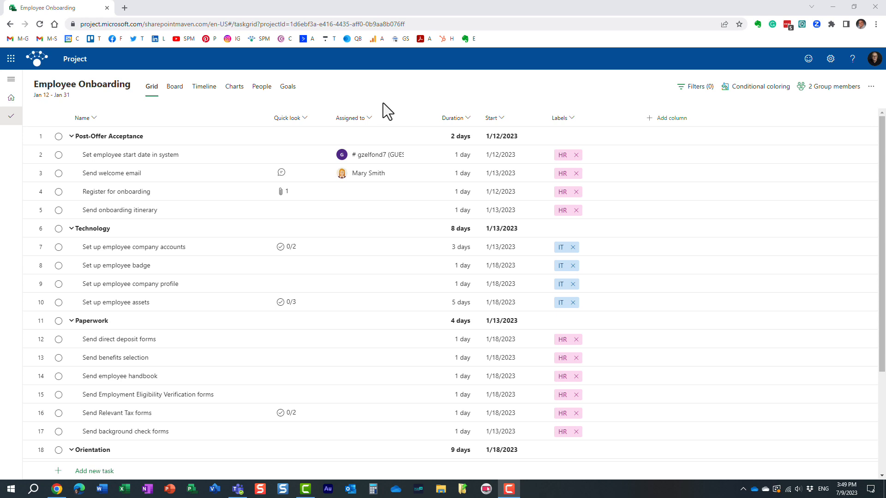
mouse_move(350, 117)
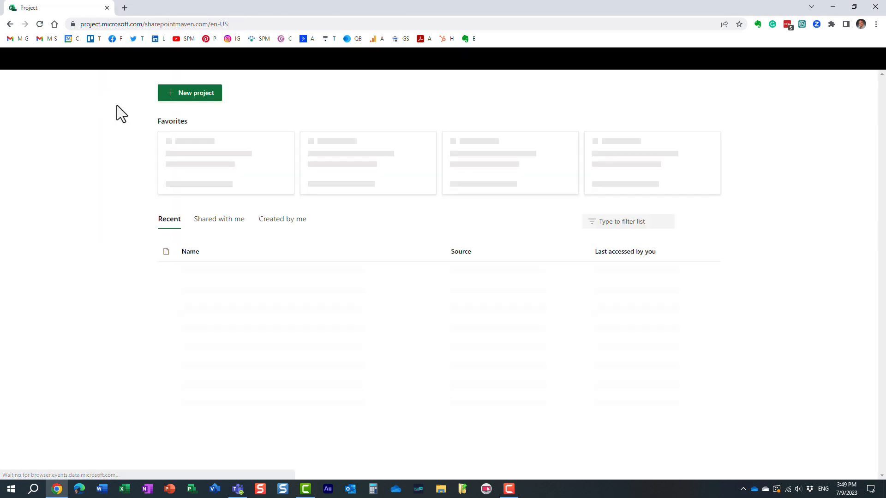
Start a new project, preview the Simple Project template, then create a Blank project instead
left_click(189, 92)
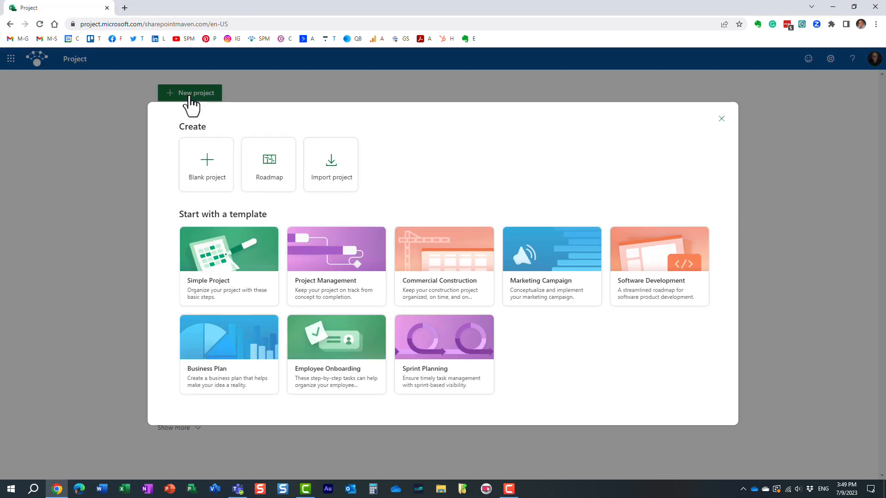
mouse_move(206, 170)
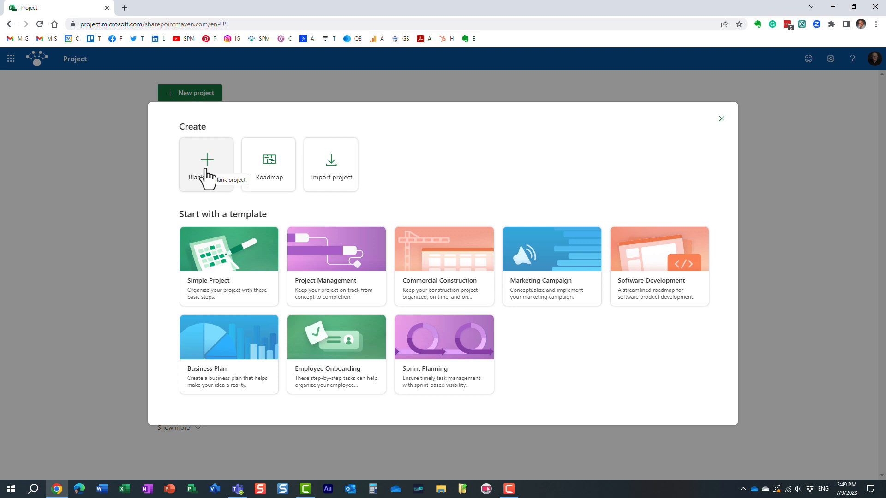
left_click(229, 266)
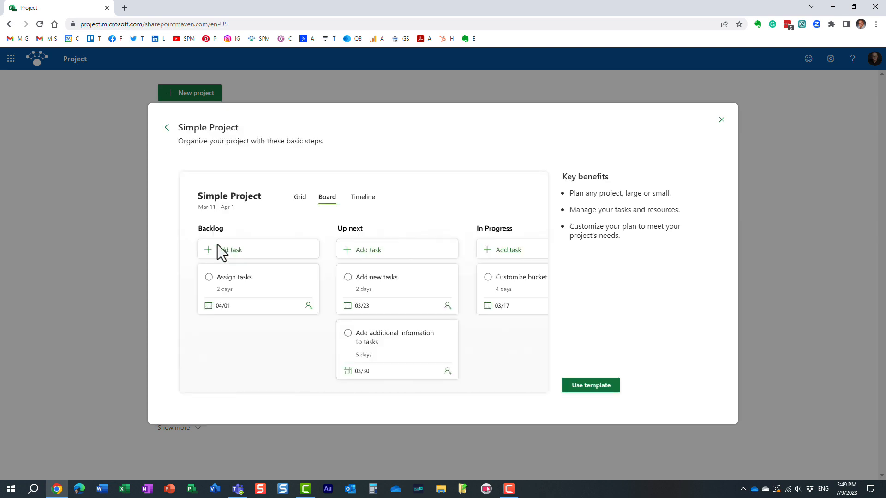
left_click(167, 128)
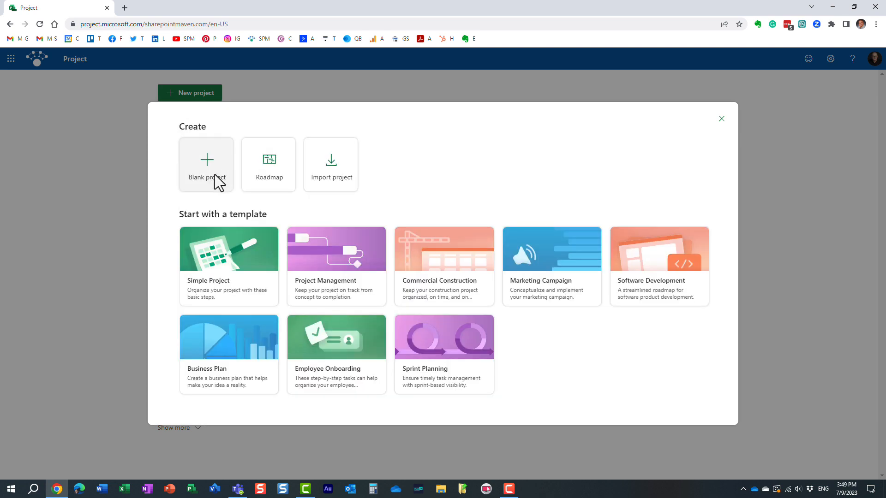
left_click(206, 164)
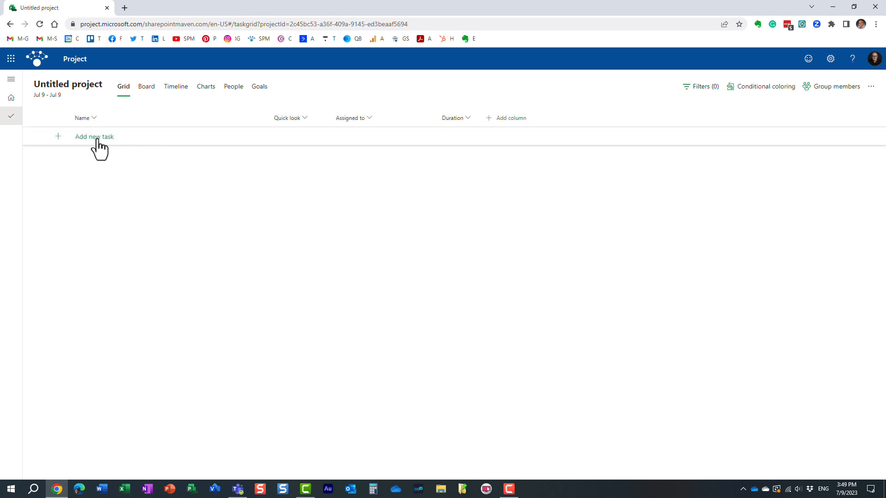
mouse_move(123, 154)
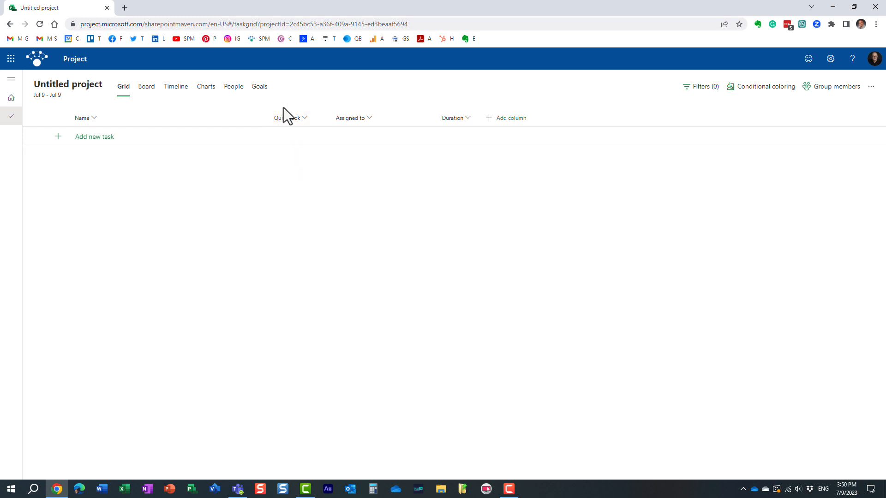
mouse_move(299, 155)
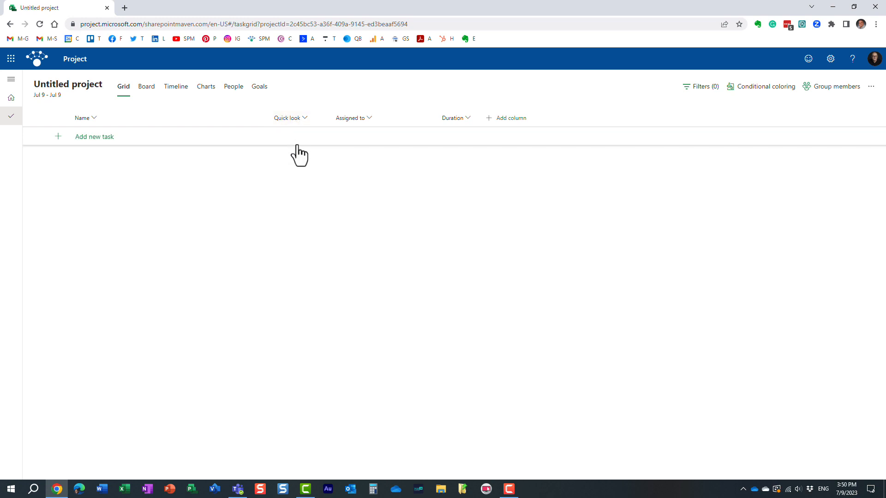
mouse_move(286, 150)
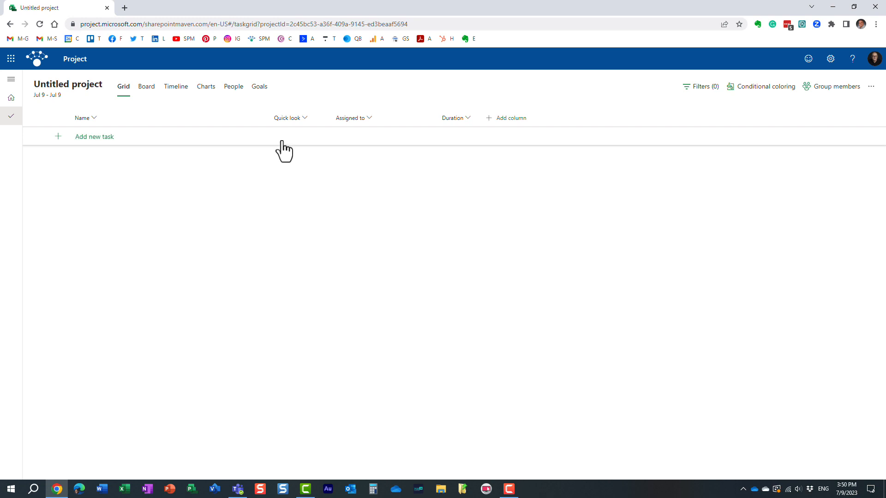
mouse_move(281, 164)
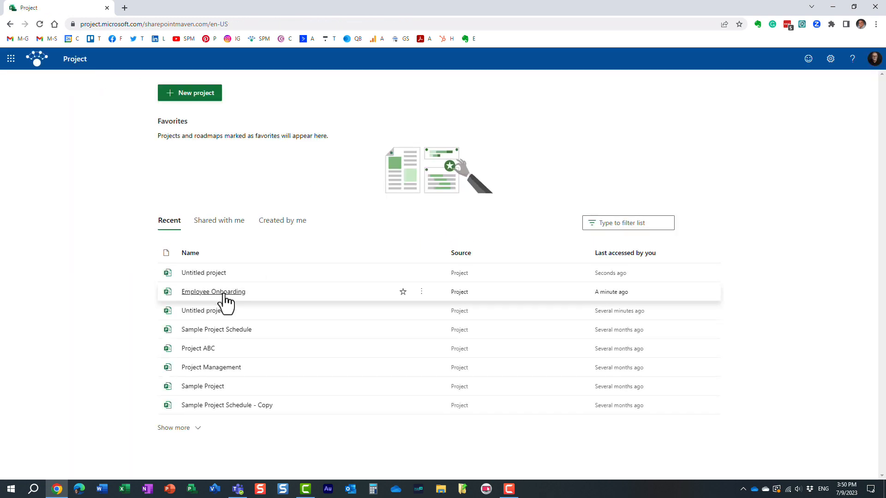
left_click(213, 292)
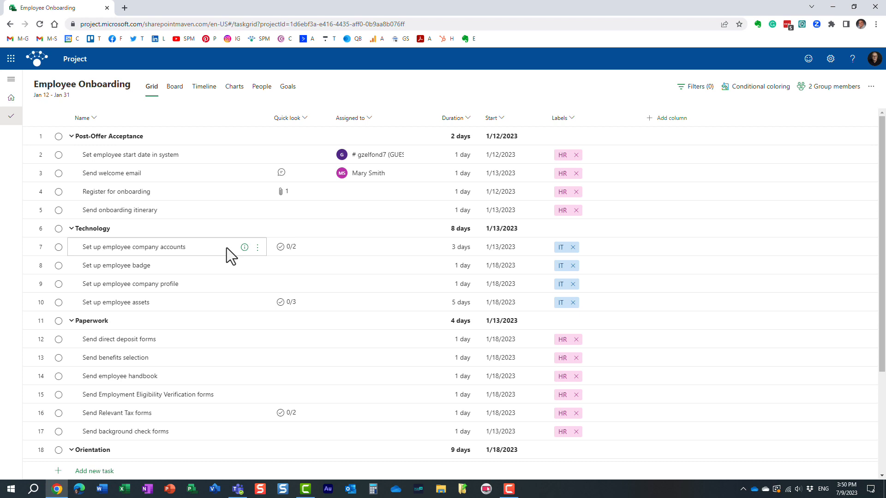
mouse_move(116, 202)
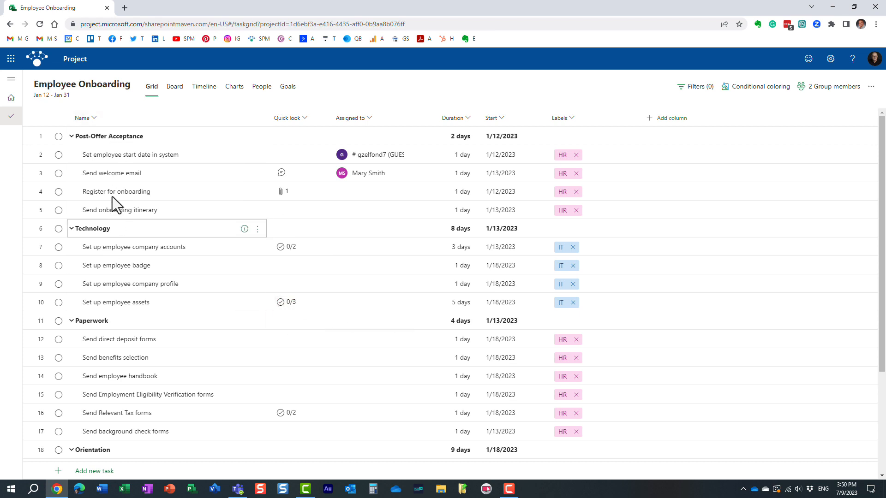
mouse_move(150, 404)
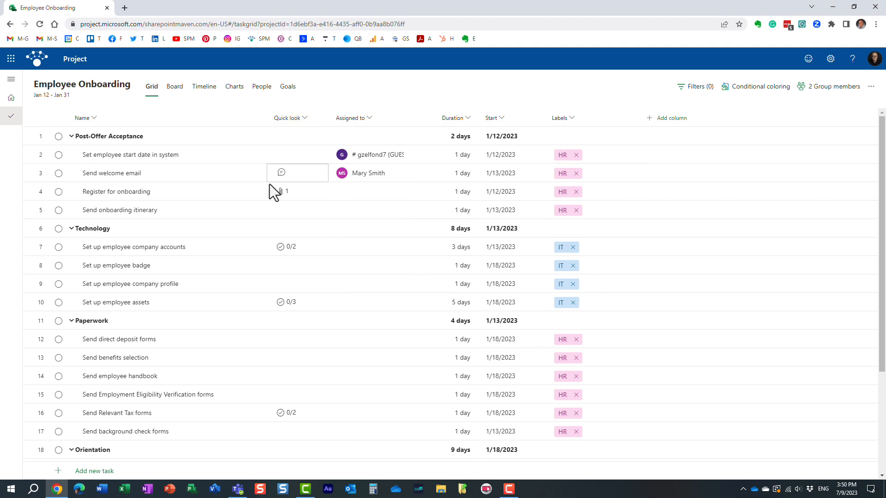
mouse_move(289, 136)
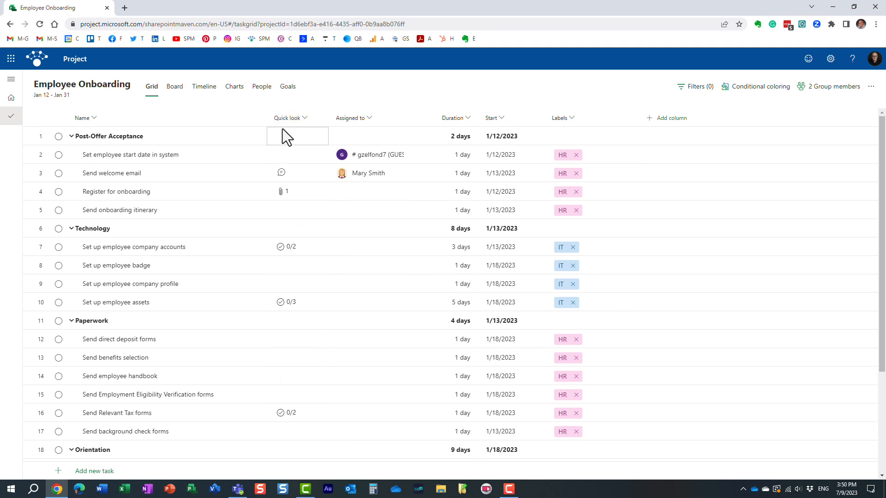
left_click(297, 154)
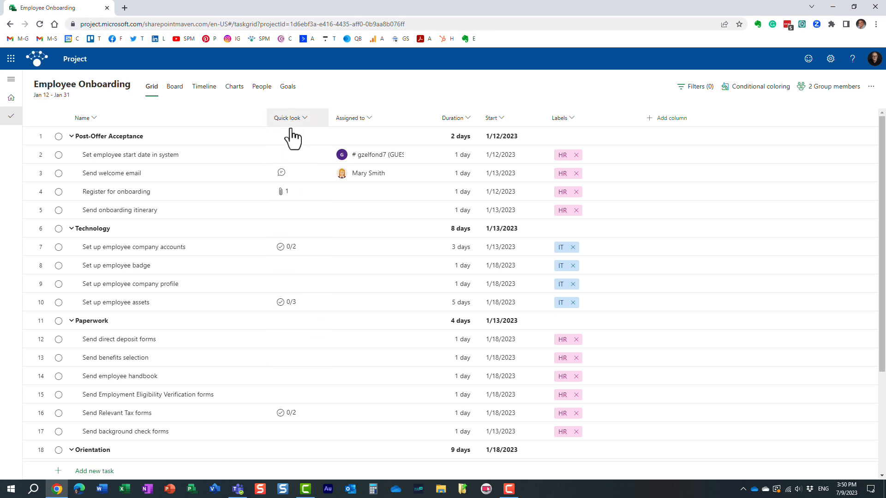
left_click(296, 136)
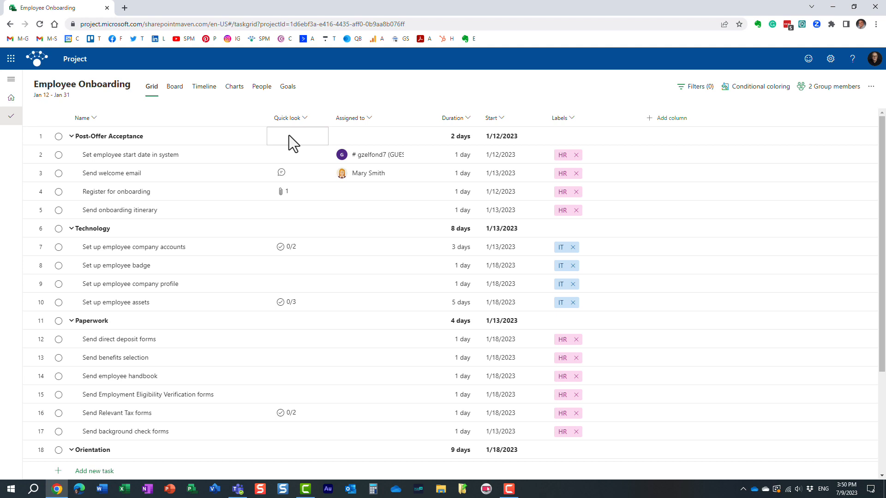
mouse_move(372, 135)
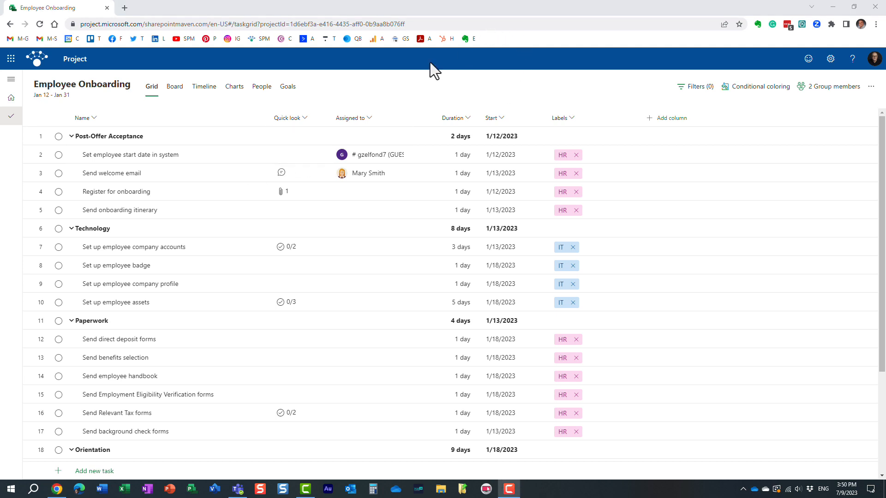
mouse_move(391, 107)
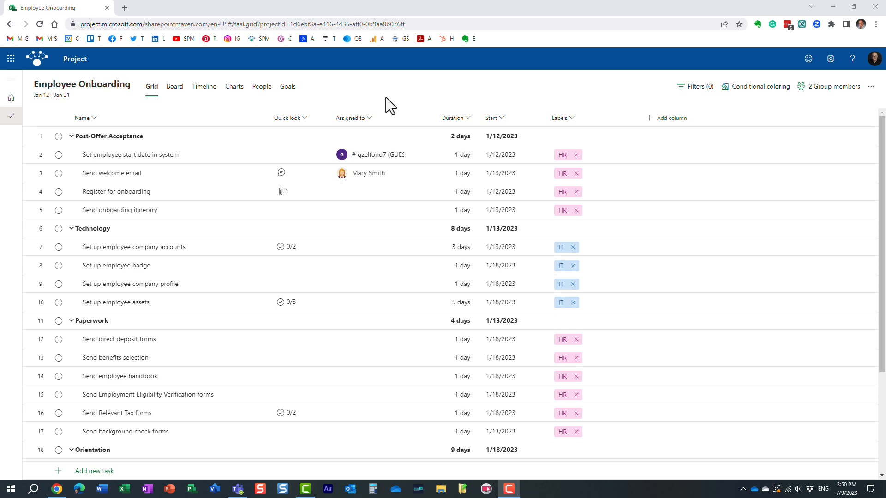
left_click(297, 154)
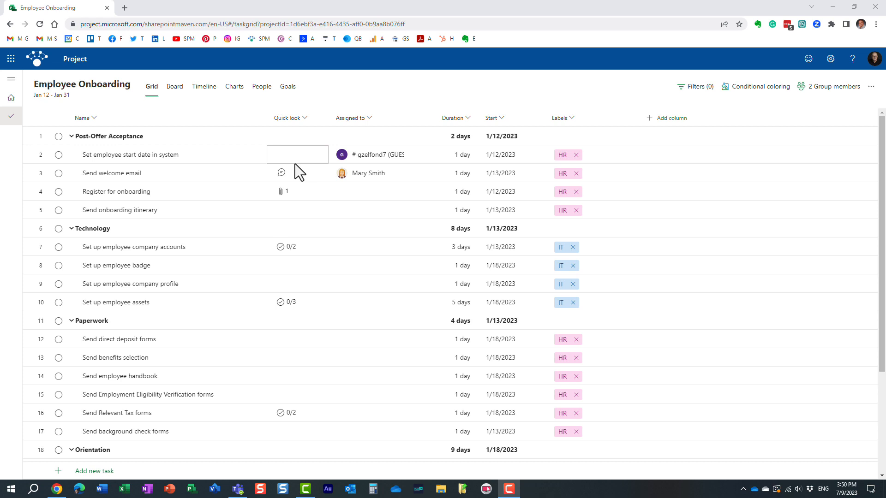
mouse_move(298, 157)
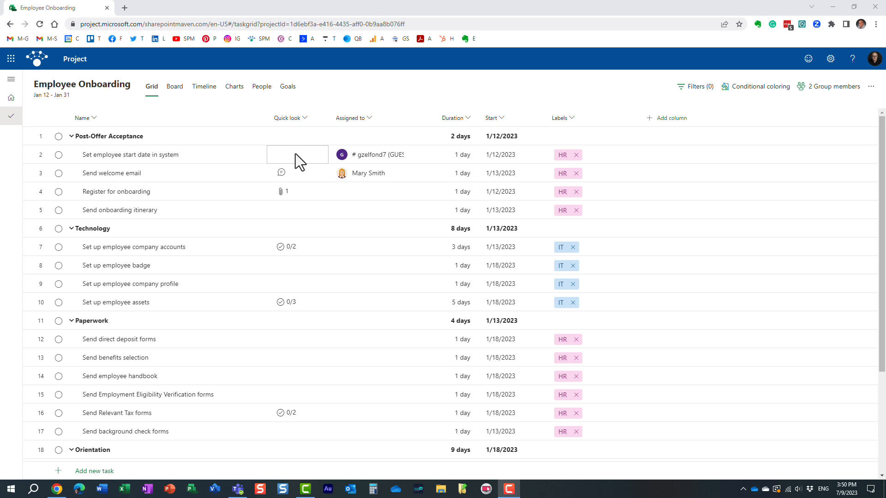
mouse_move(282, 172)
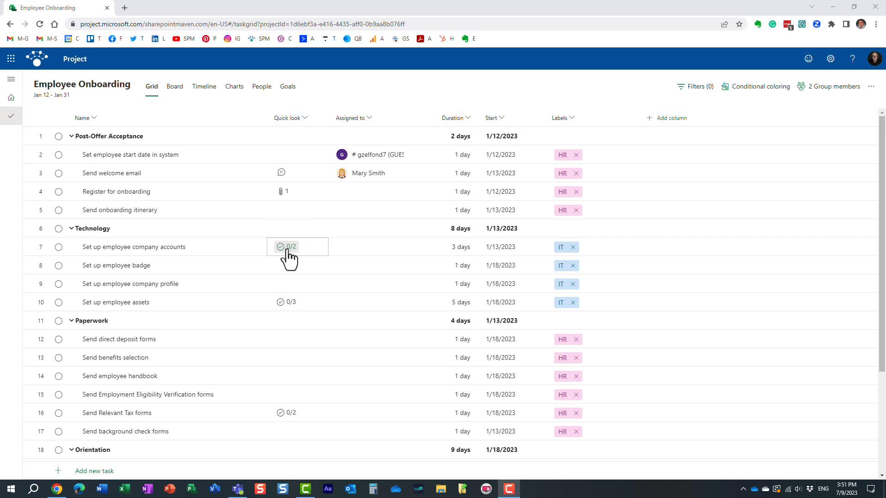
mouse_move(303, 289)
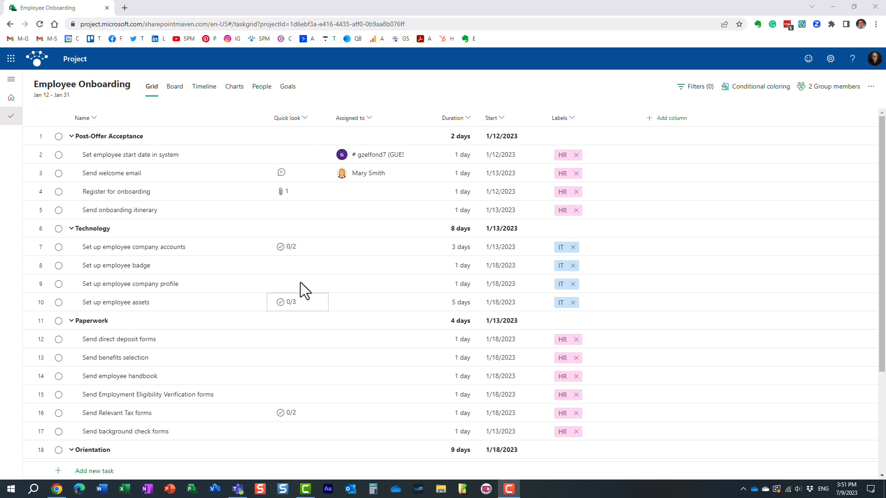
mouse_move(288, 188)
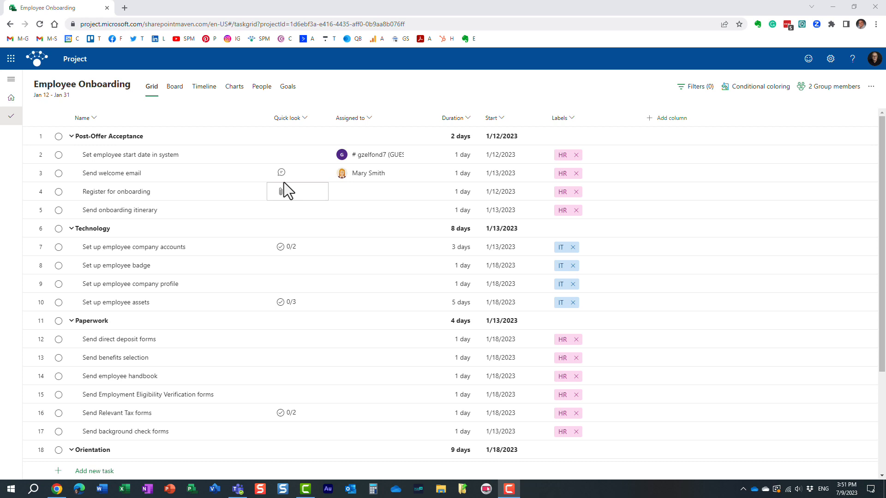
mouse_move(281, 173)
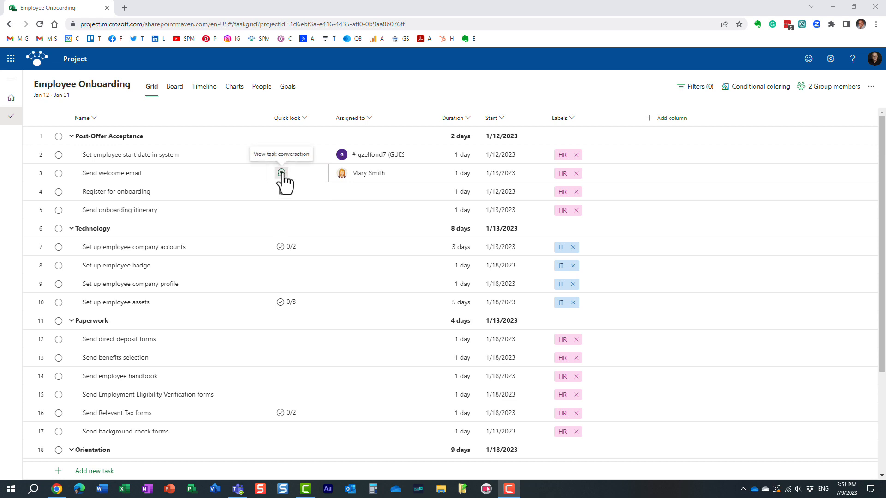
Show the Conversation section of Send welcome email via its Quick look conversation icon
left_click(278, 172)
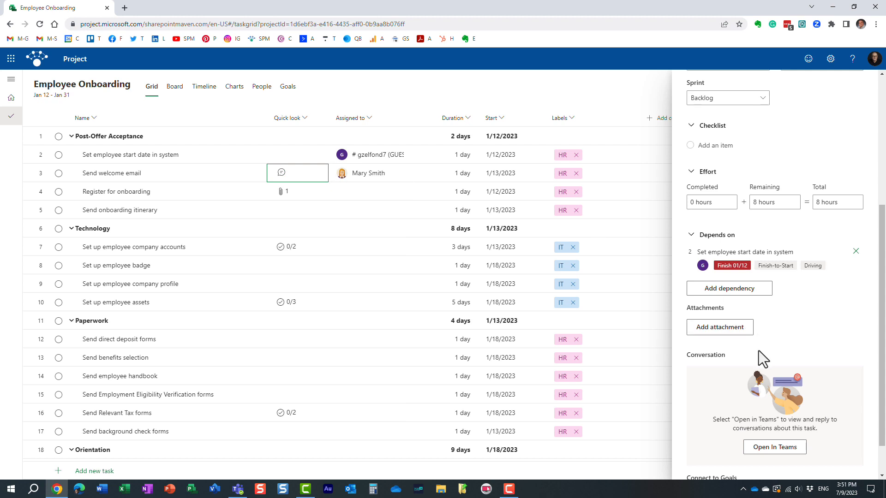
mouse_move(499, 303)
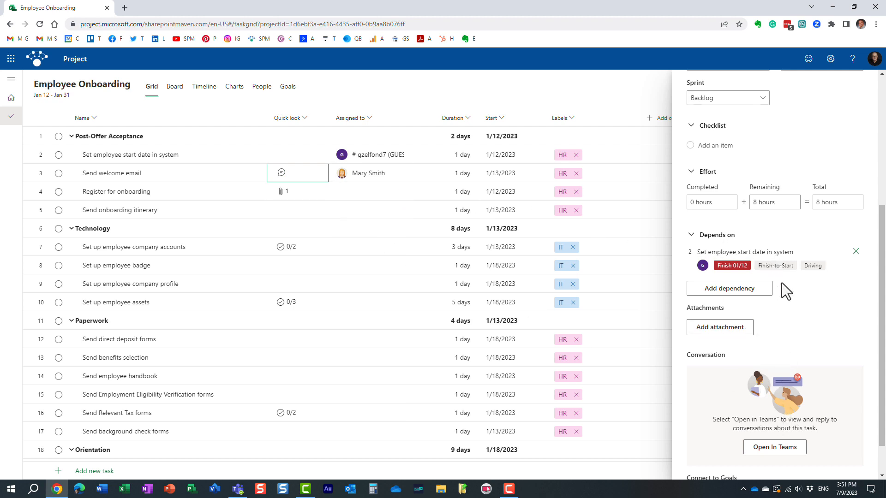
mouse_move(781, 346)
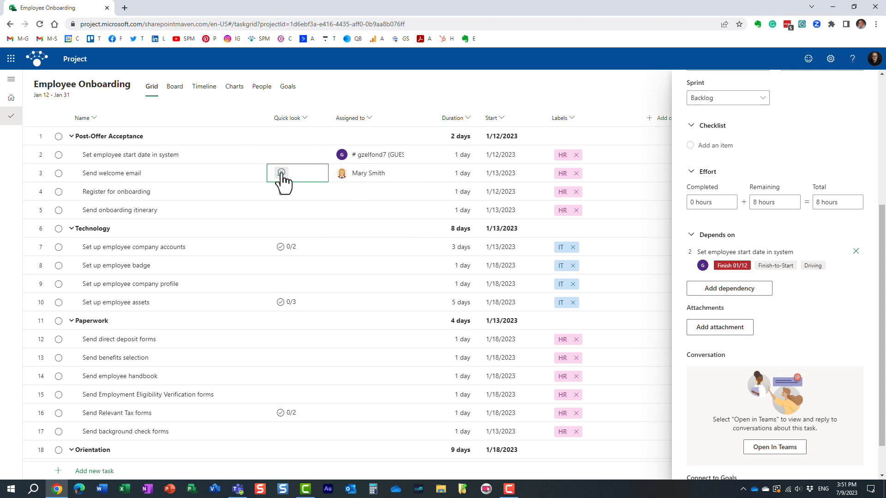
mouse_move(280, 173)
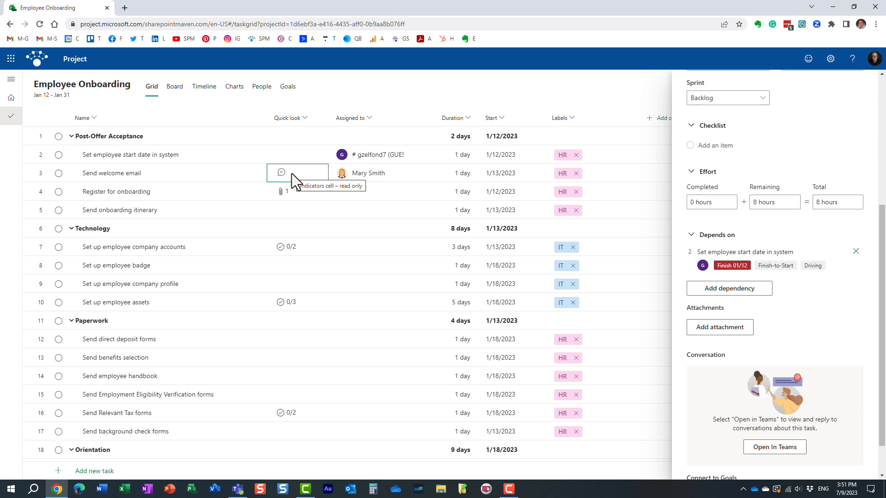
mouse_move(212, 181)
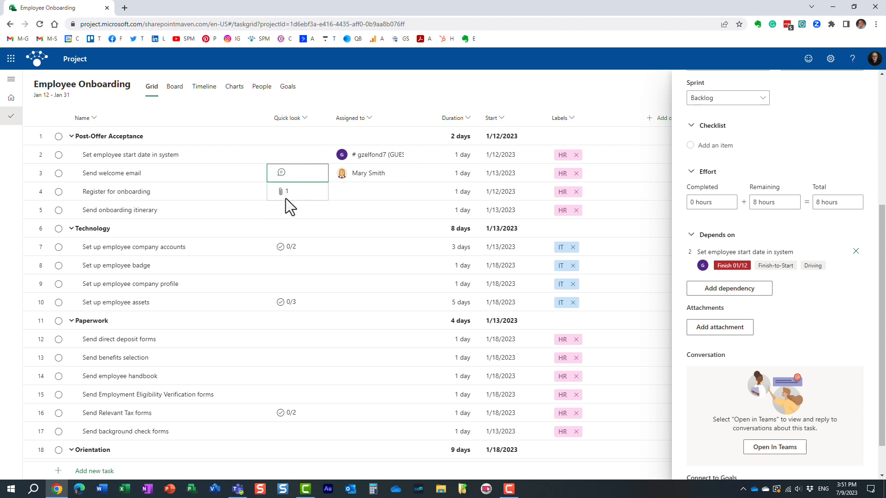
Show the Budget.xlsx attachment of Register for onboarding via its Quick look paperclip icon
left_click(297, 192)
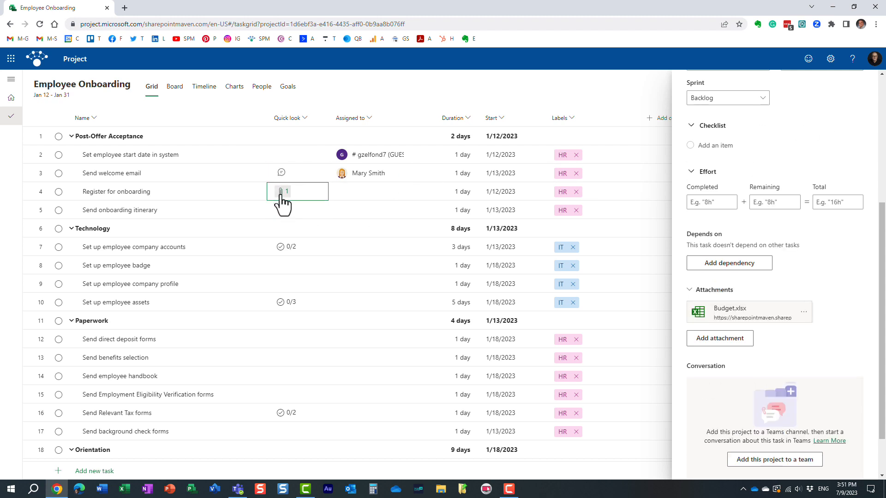
mouse_move(280, 192)
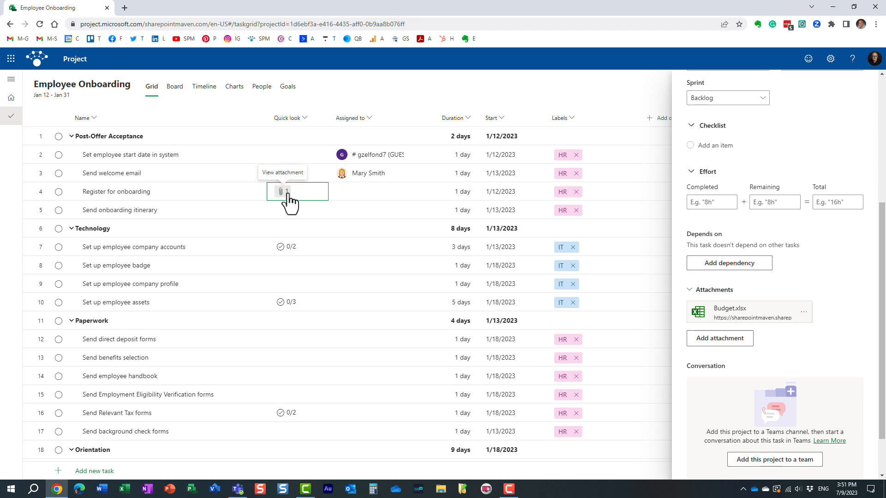
mouse_move(289, 200)
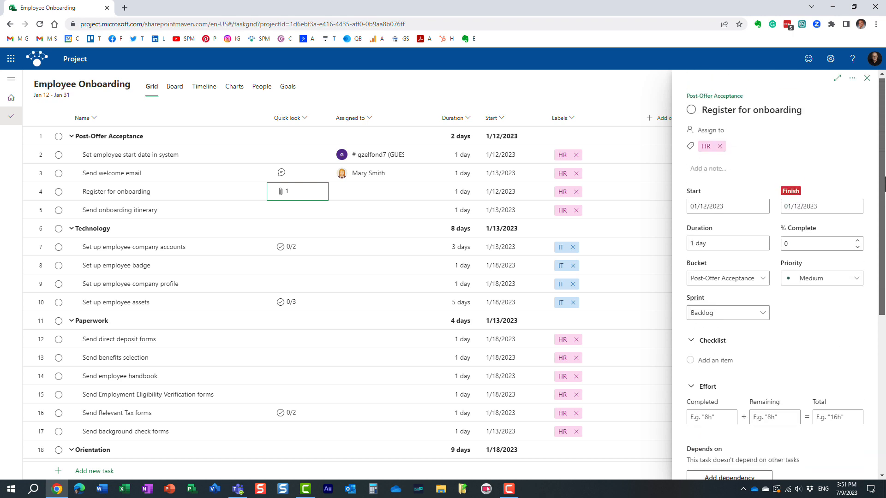
scroll("down", 3)
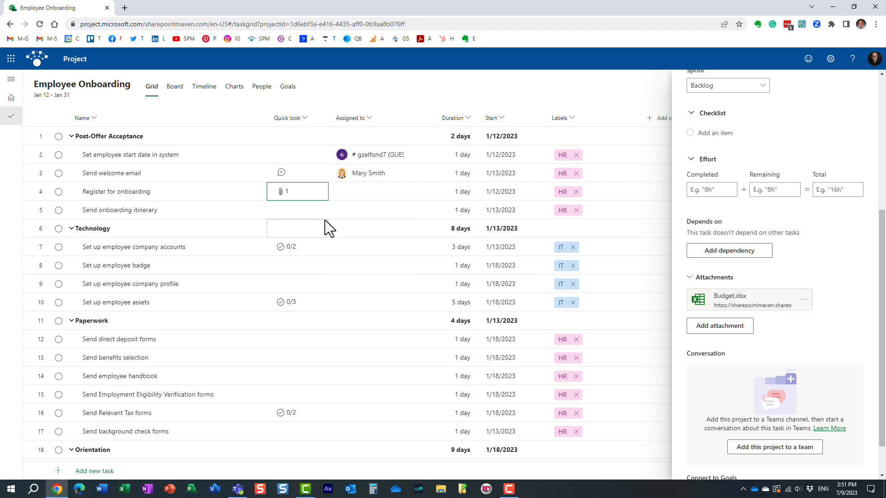
mouse_move(297, 232)
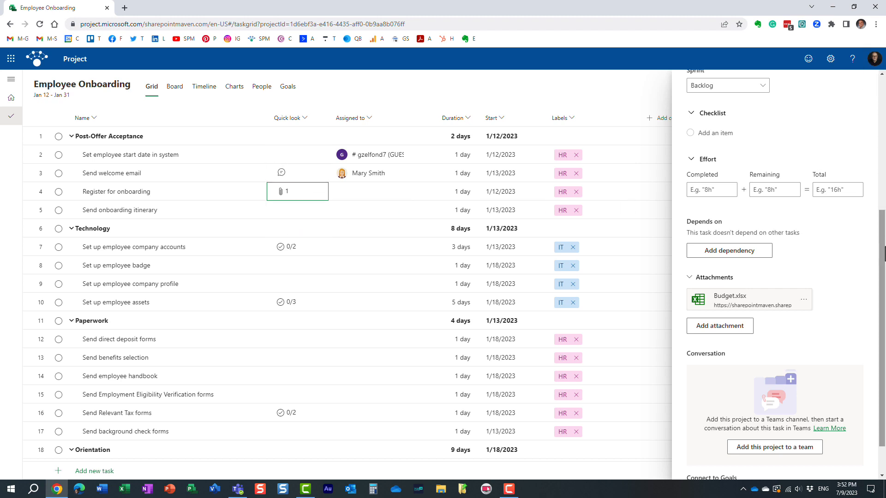
scroll("up", 3)
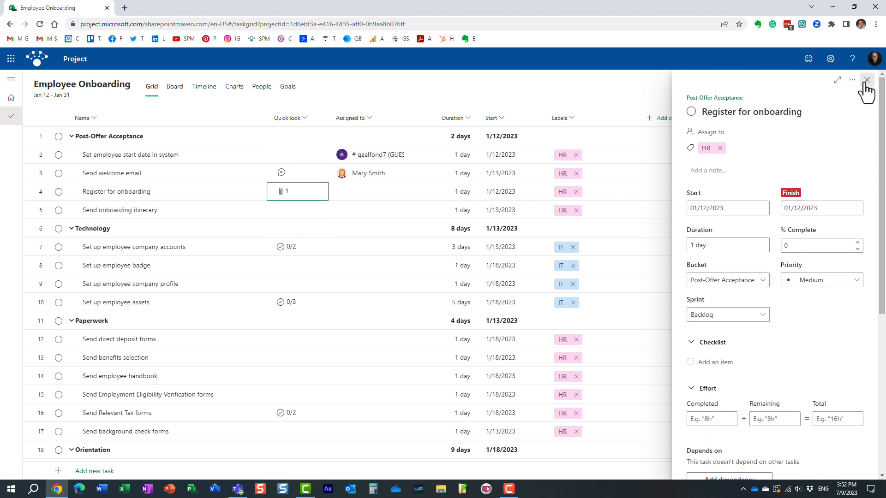
left_click(868, 80)
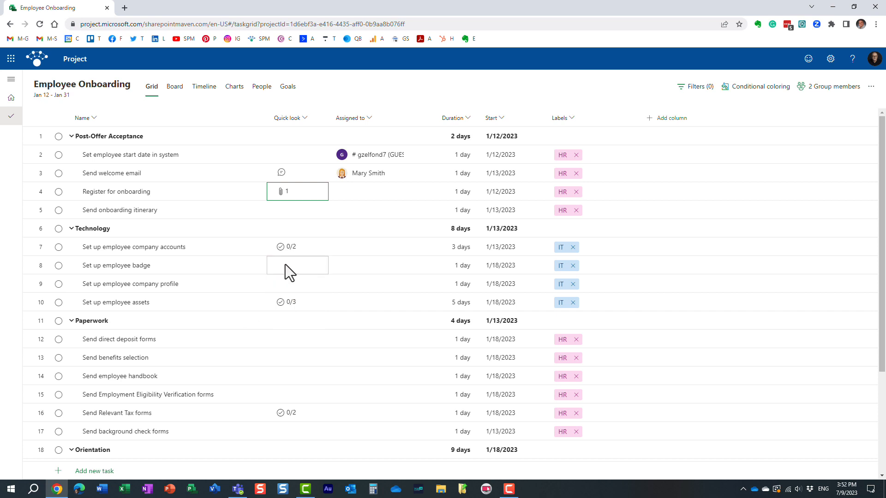
mouse_move(296, 262)
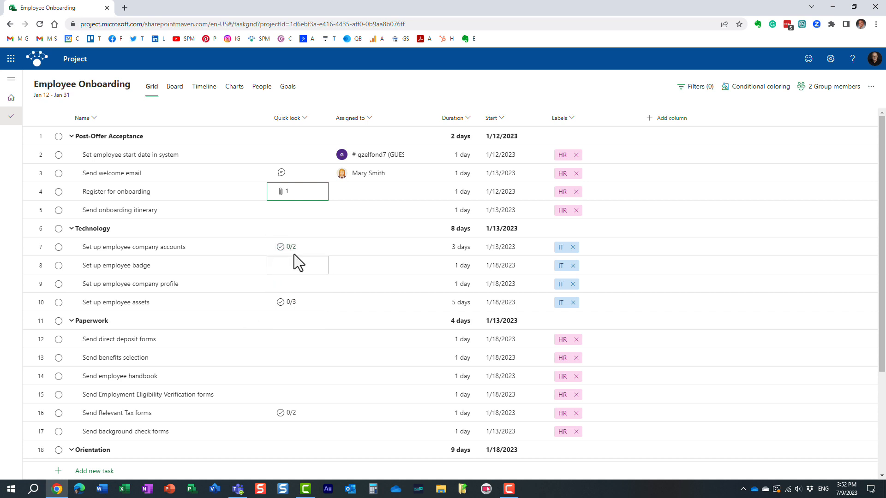
mouse_move(286, 247)
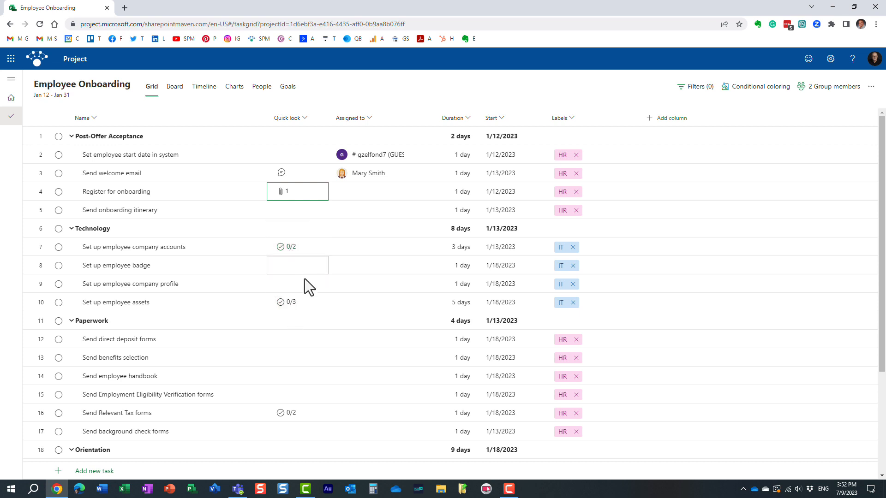
mouse_move(285, 247)
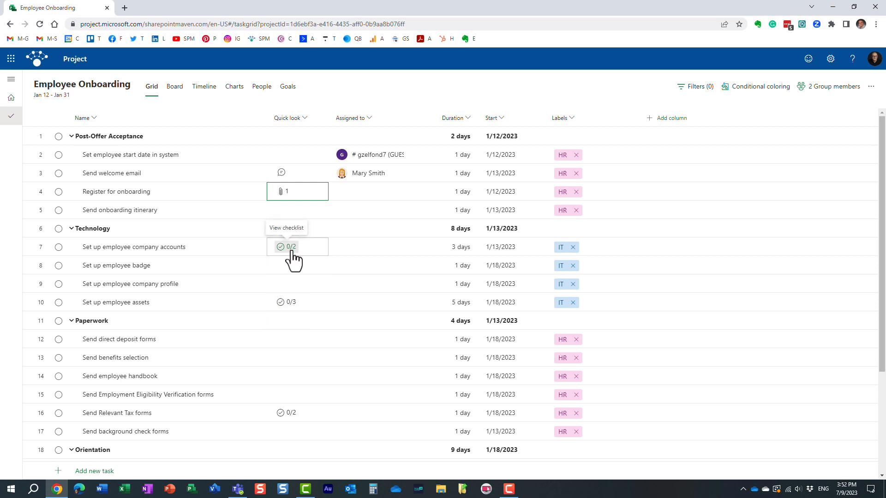
Show the two checklist items of Set up employee company accounts via its 0/2 indicator
left_click(285, 246)
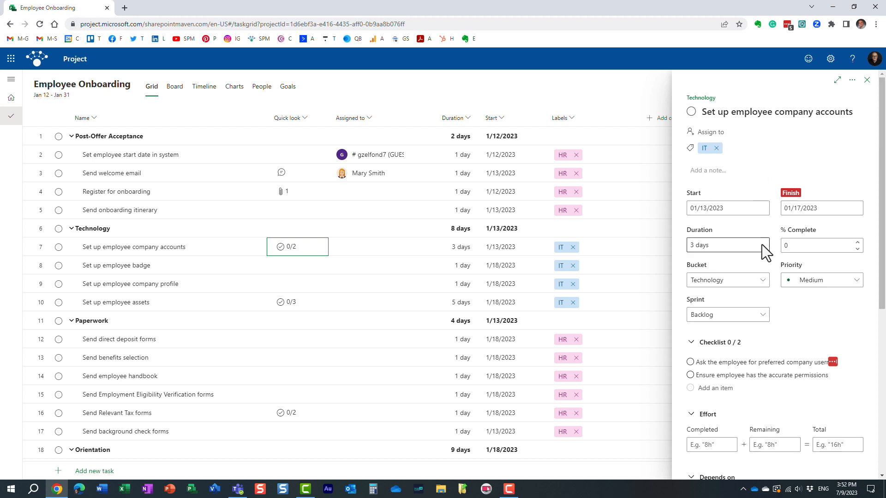
mouse_move(716, 362)
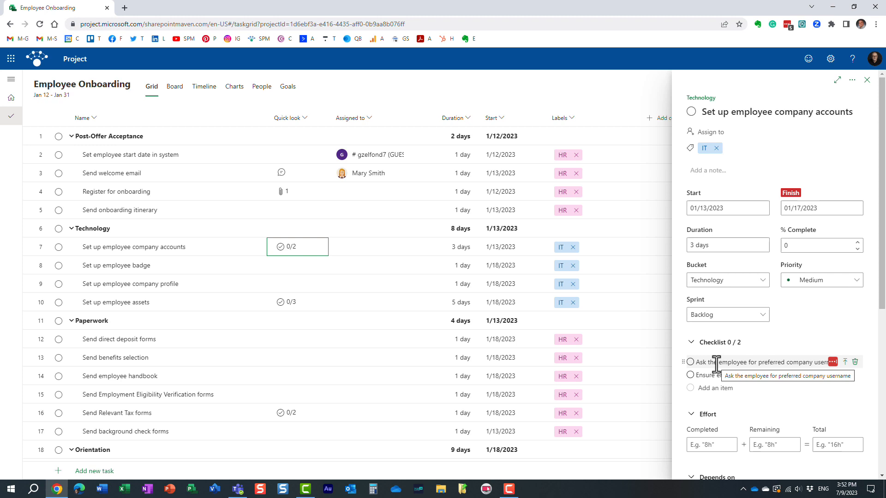
mouse_move(712, 387)
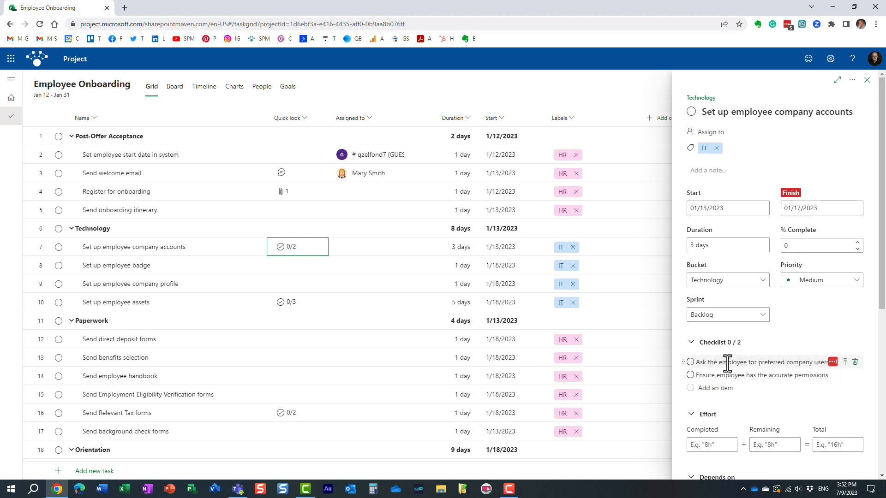
mouse_move(194, 291)
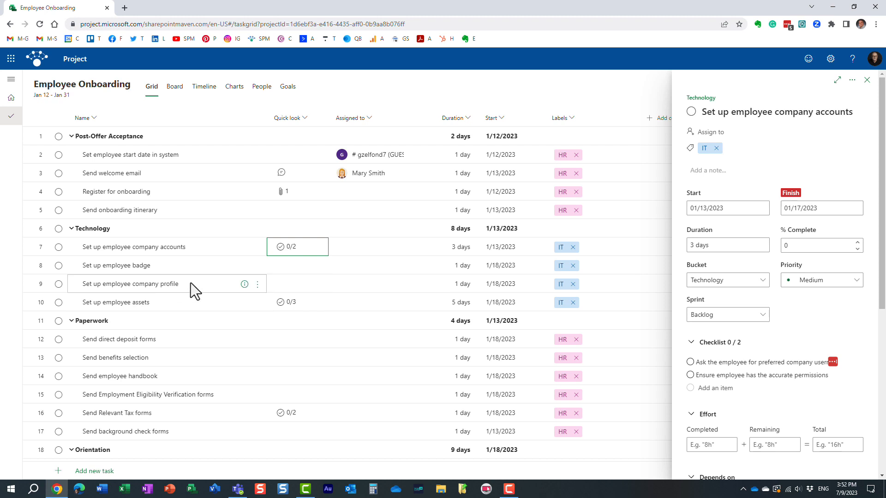
mouse_move(148, 294)
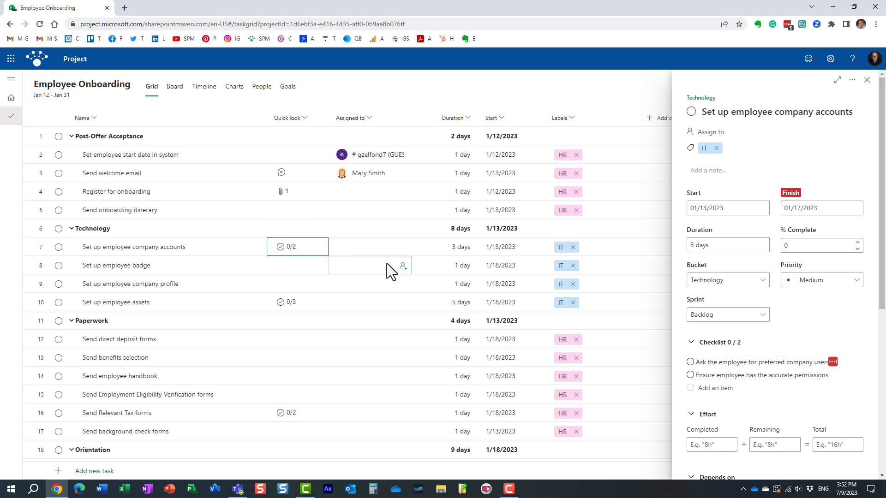
Mark the preferred company username item done so the task shows 1/2, then close details
left_click(690, 362)
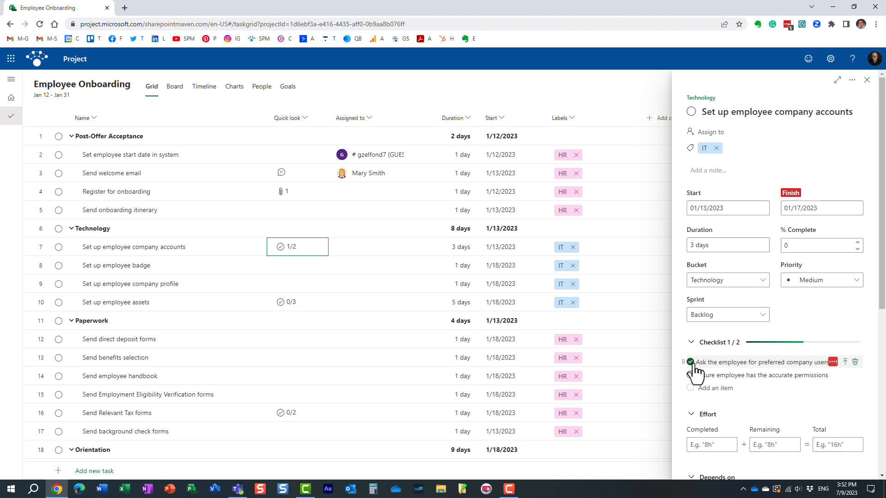
left_click(691, 362)
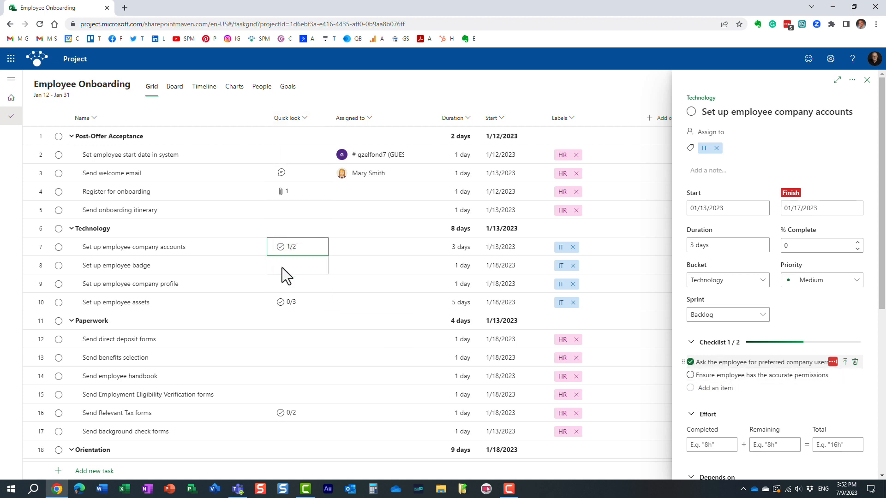
mouse_move(289, 248)
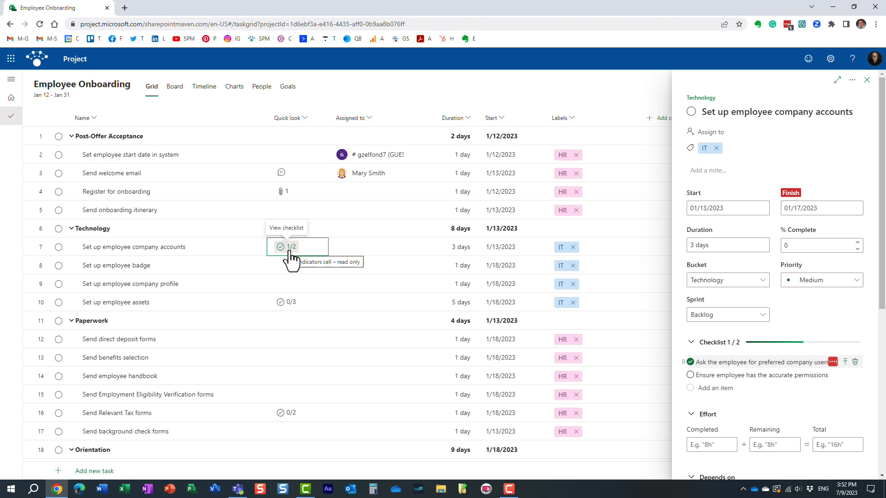
mouse_move(296, 263)
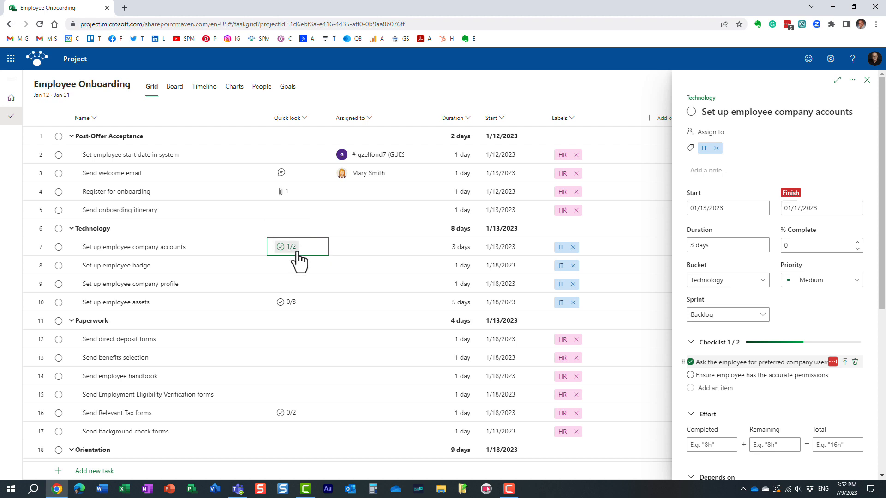
left_click(866, 79)
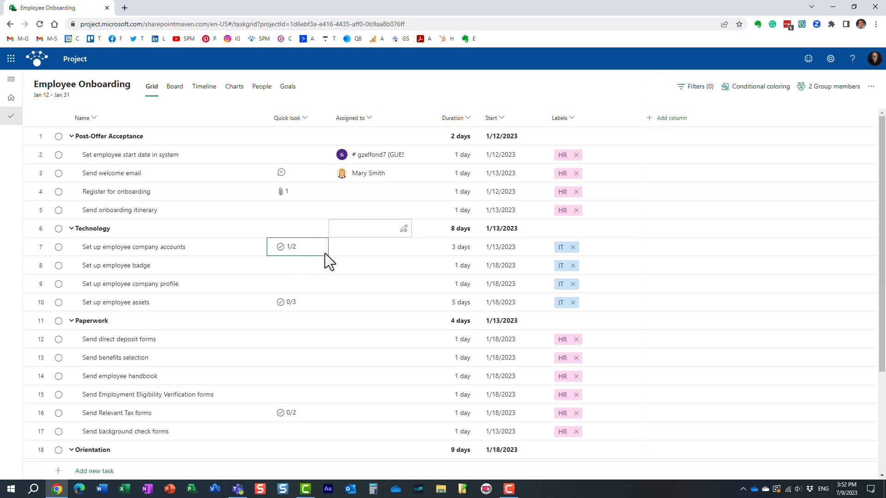
left_click(296, 412)
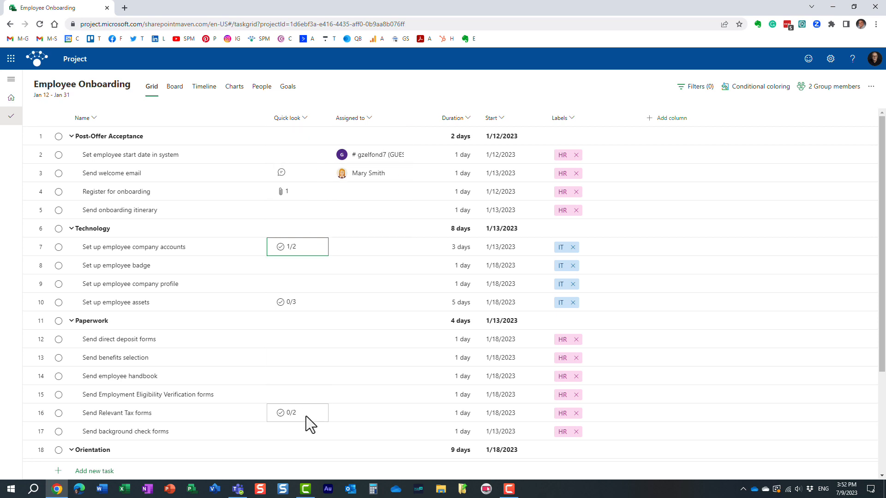
mouse_move(290, 118)
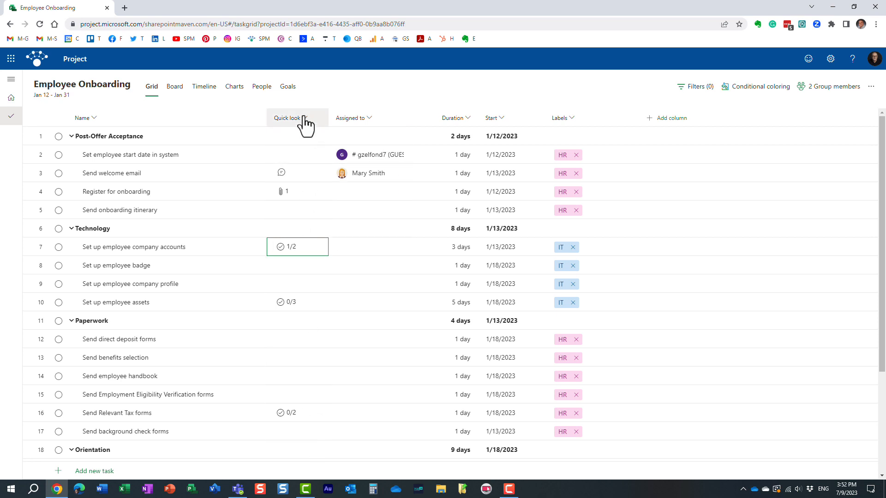
mouse_move(338, 98)
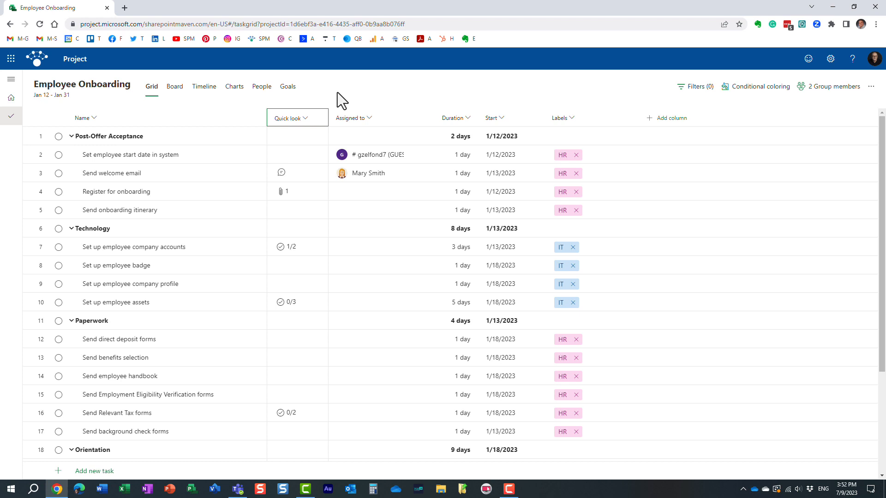
mouse_move(232, 164)
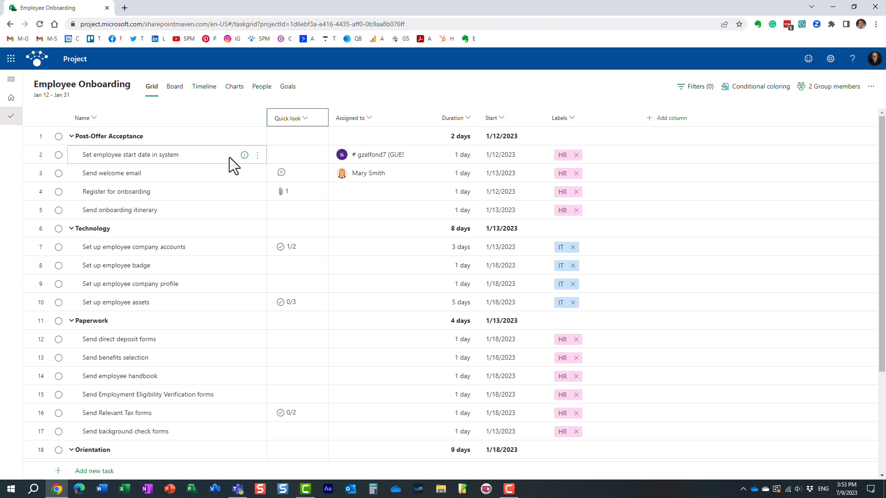
mouse_move(191, 420)
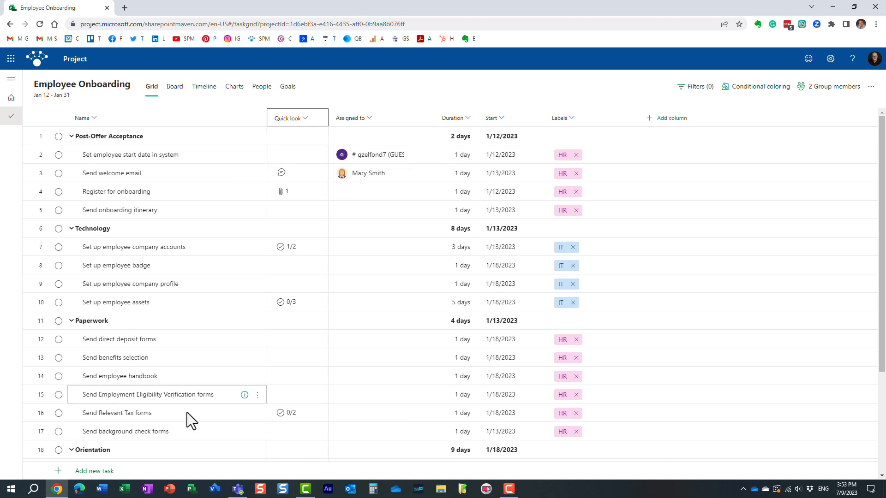
mouse_move(294, 127)
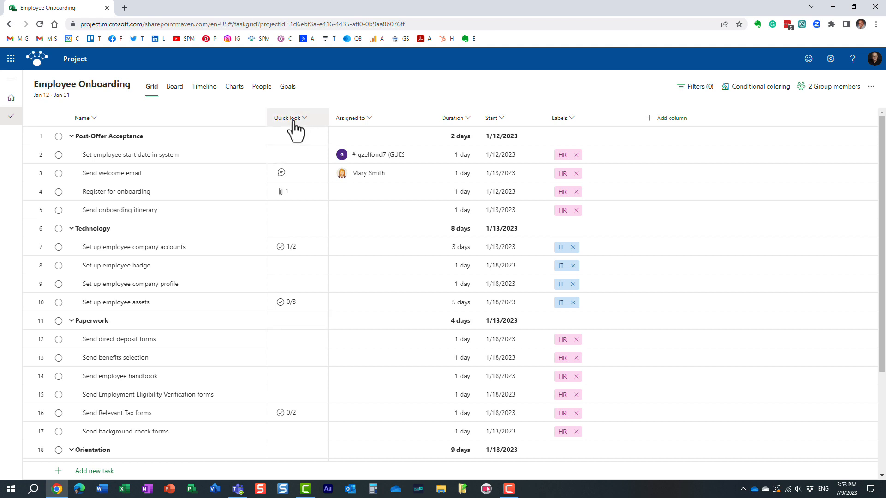
mouse_move(293, 441)
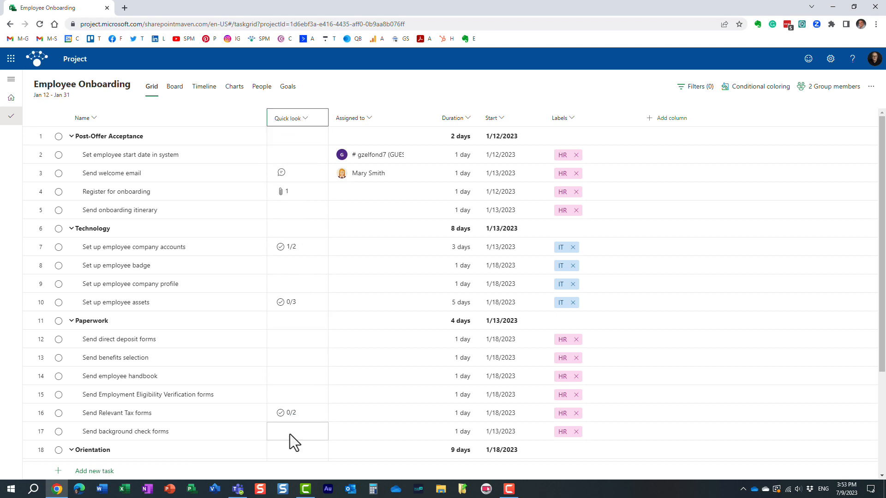
mouse_move(296, 284)
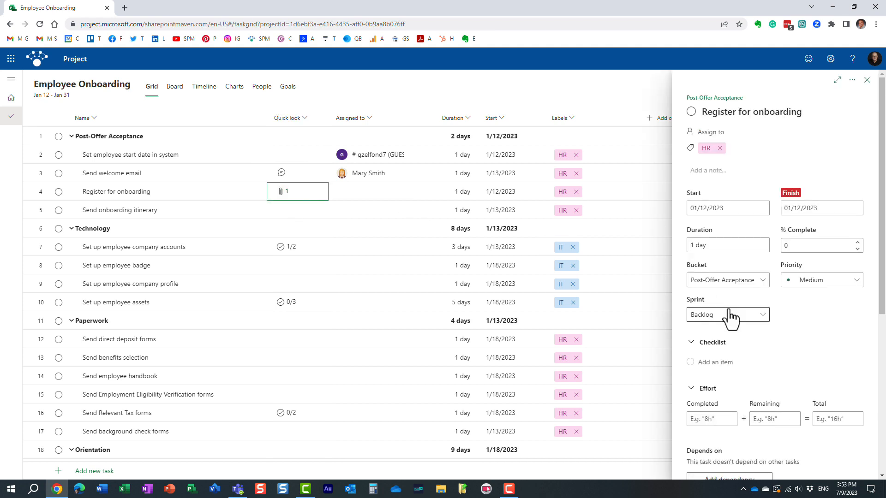
Scroll the Register for onboarding details down to its Budget.xlsx attachment
scroll("down", 3)
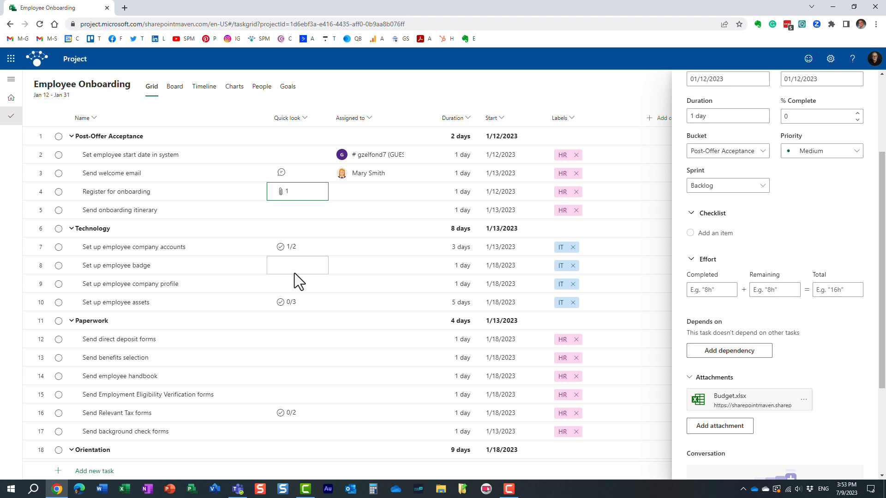
left_click(445, 210)
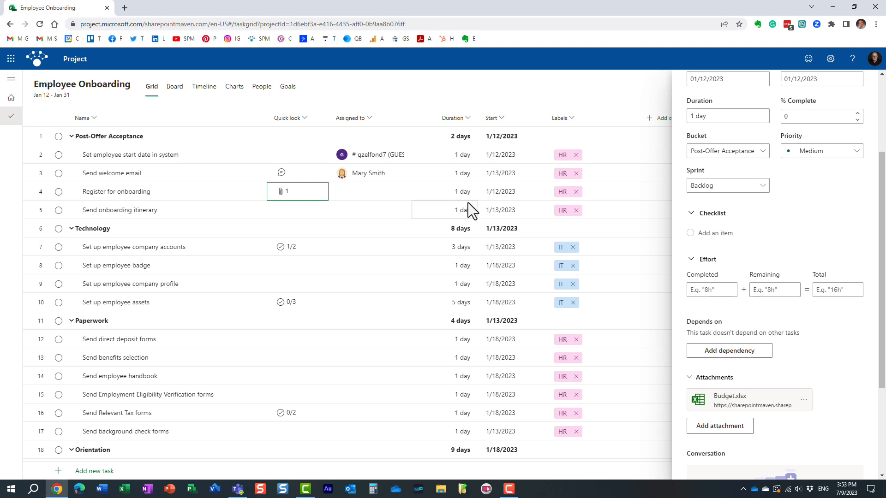